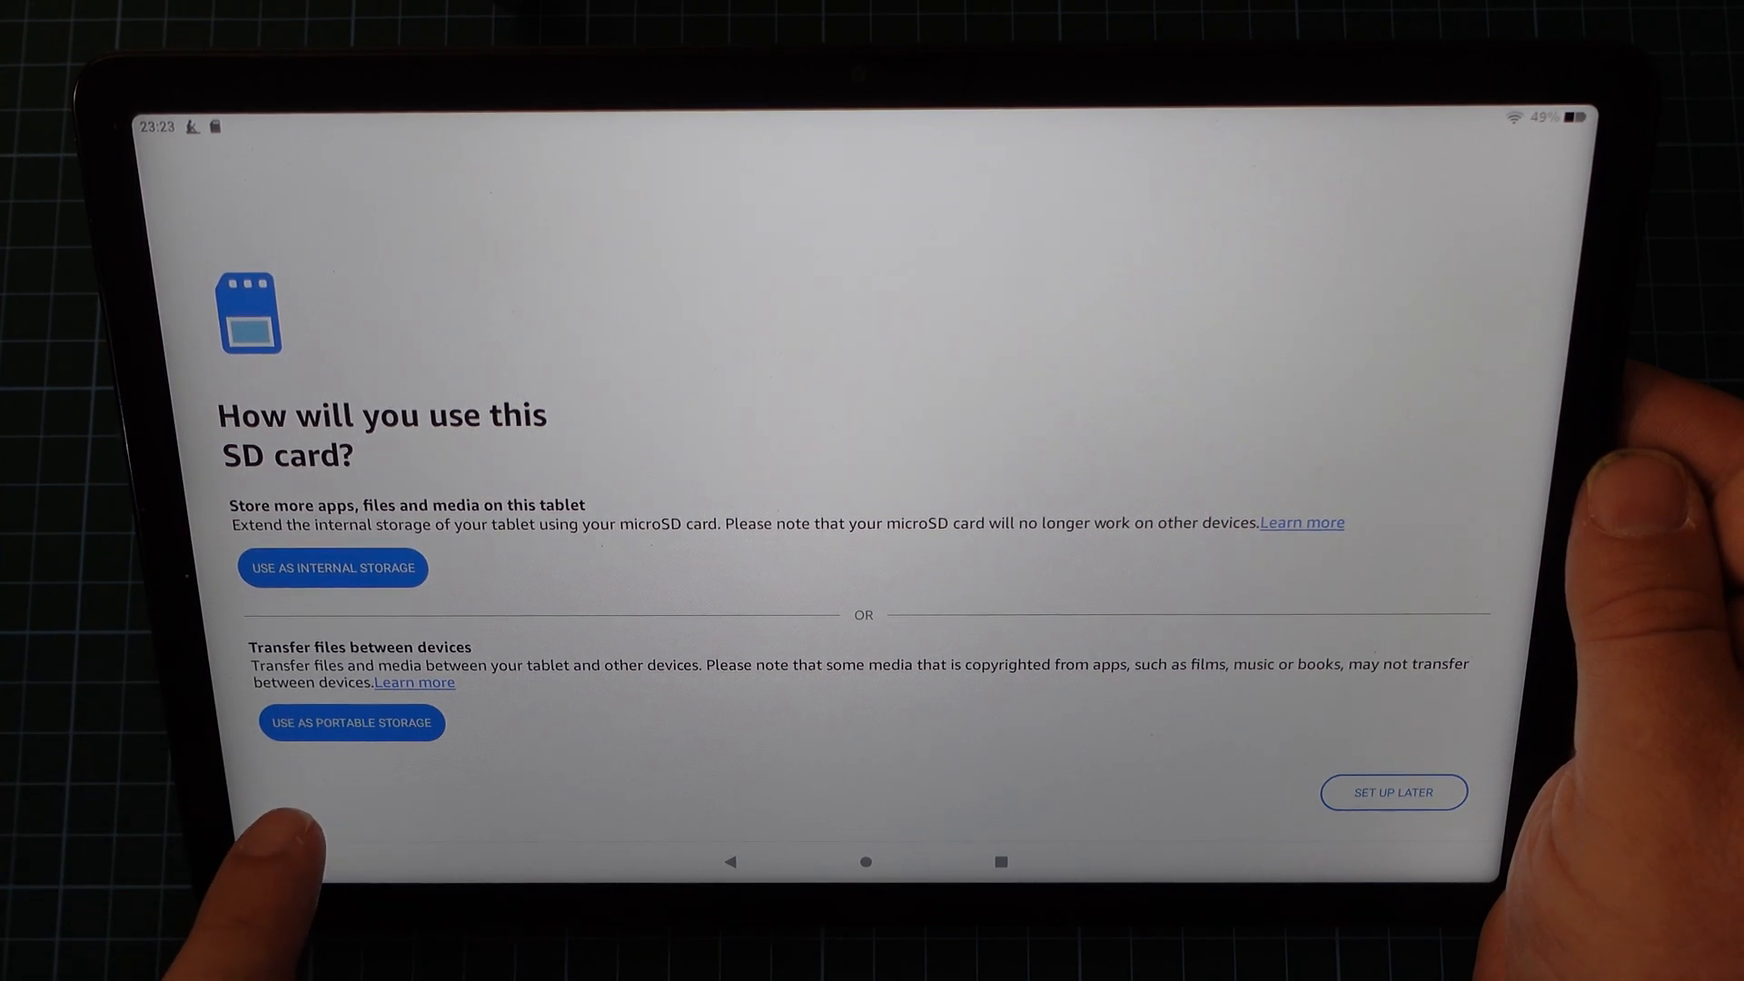
Step: Format the microSD card as portable storage, confirming the erase, and finish the setup
left_click(330, 567)
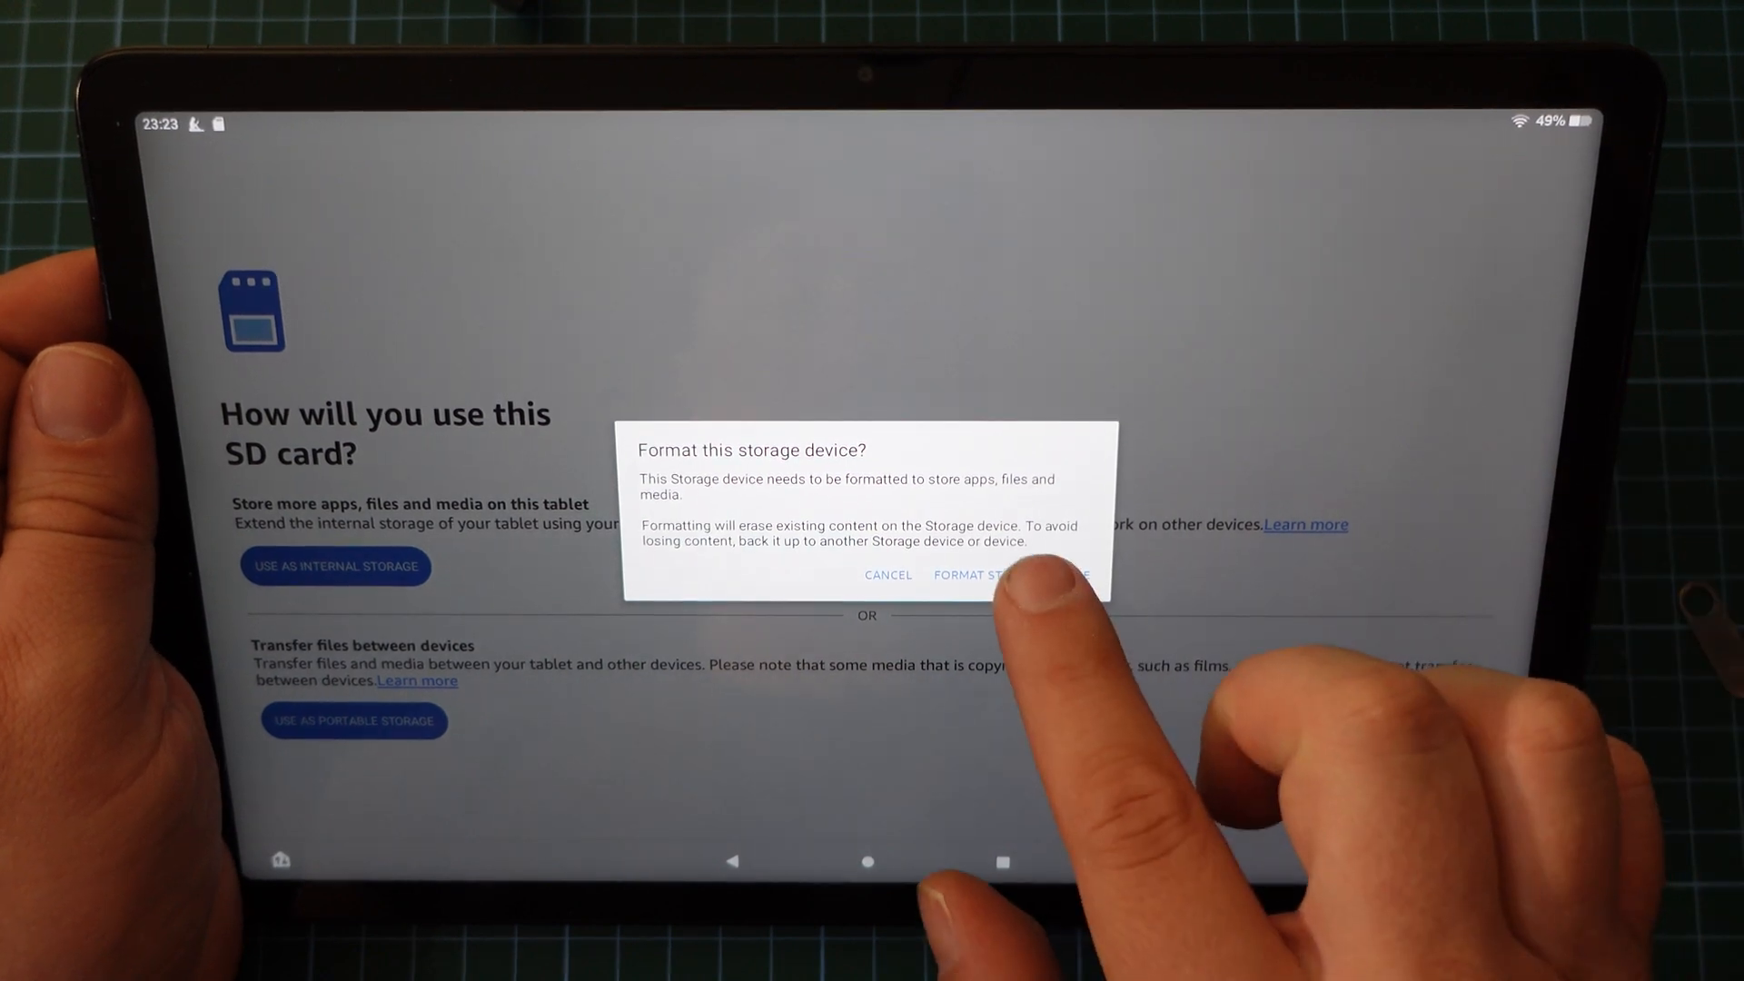
left_click(1011, 576)
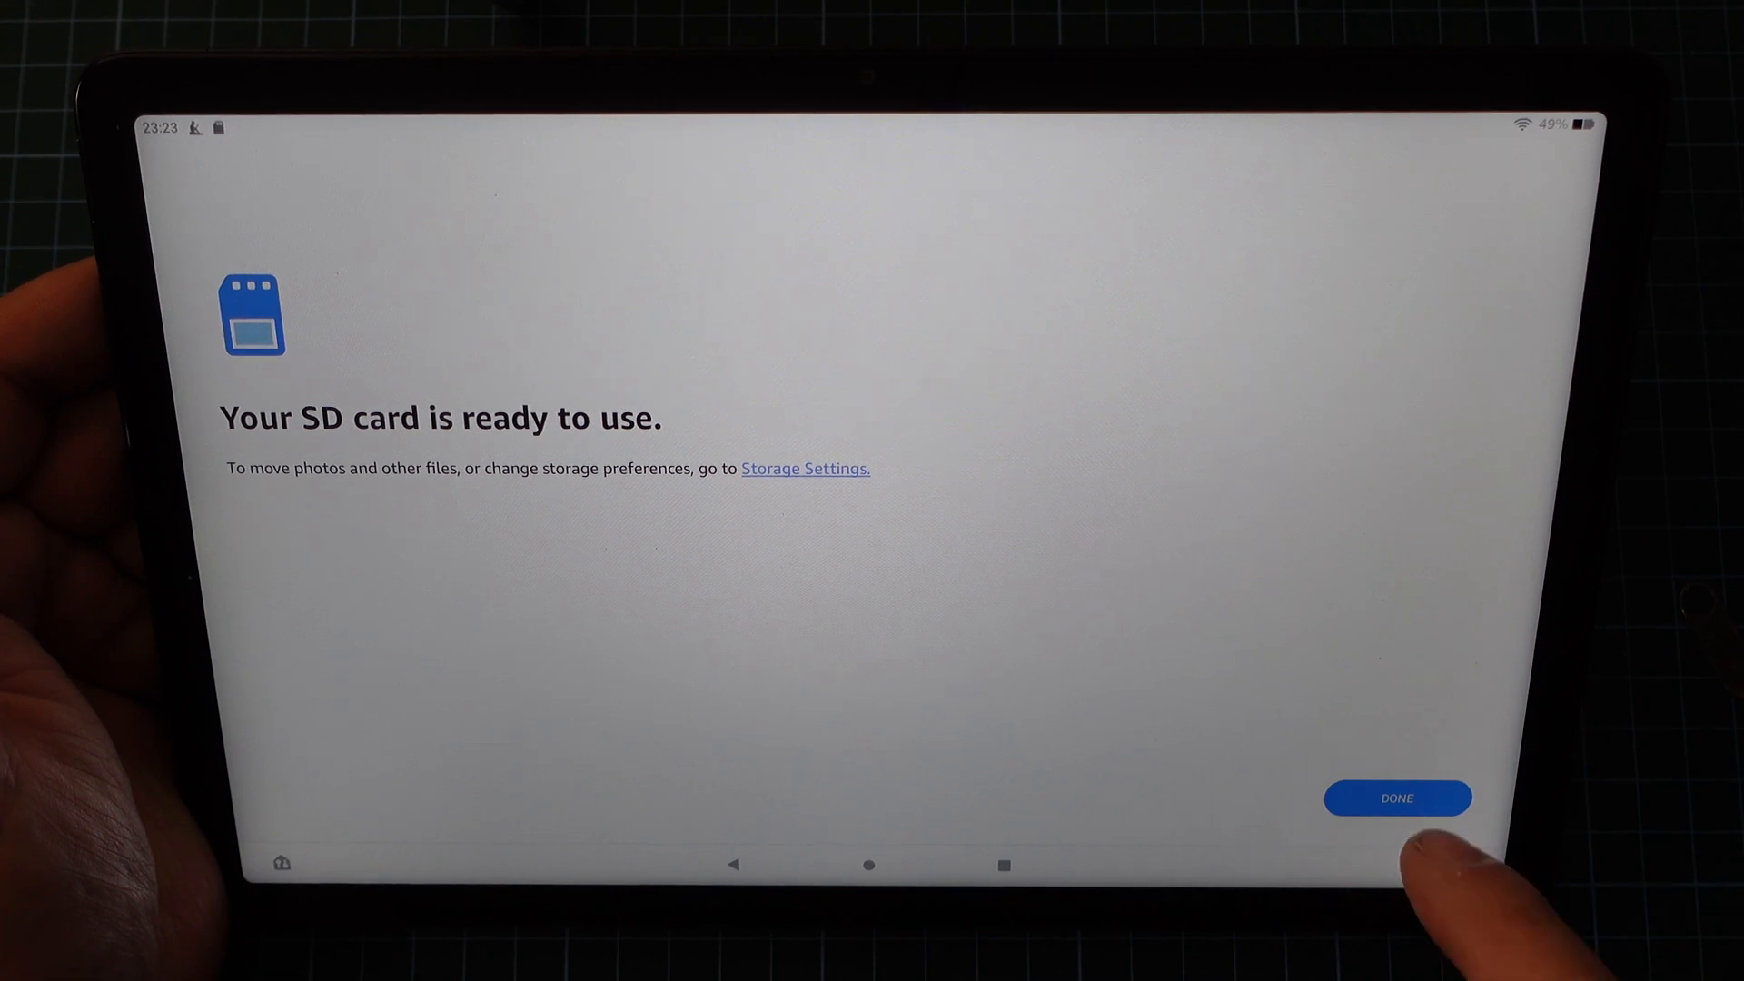
left_click(1397, 797)
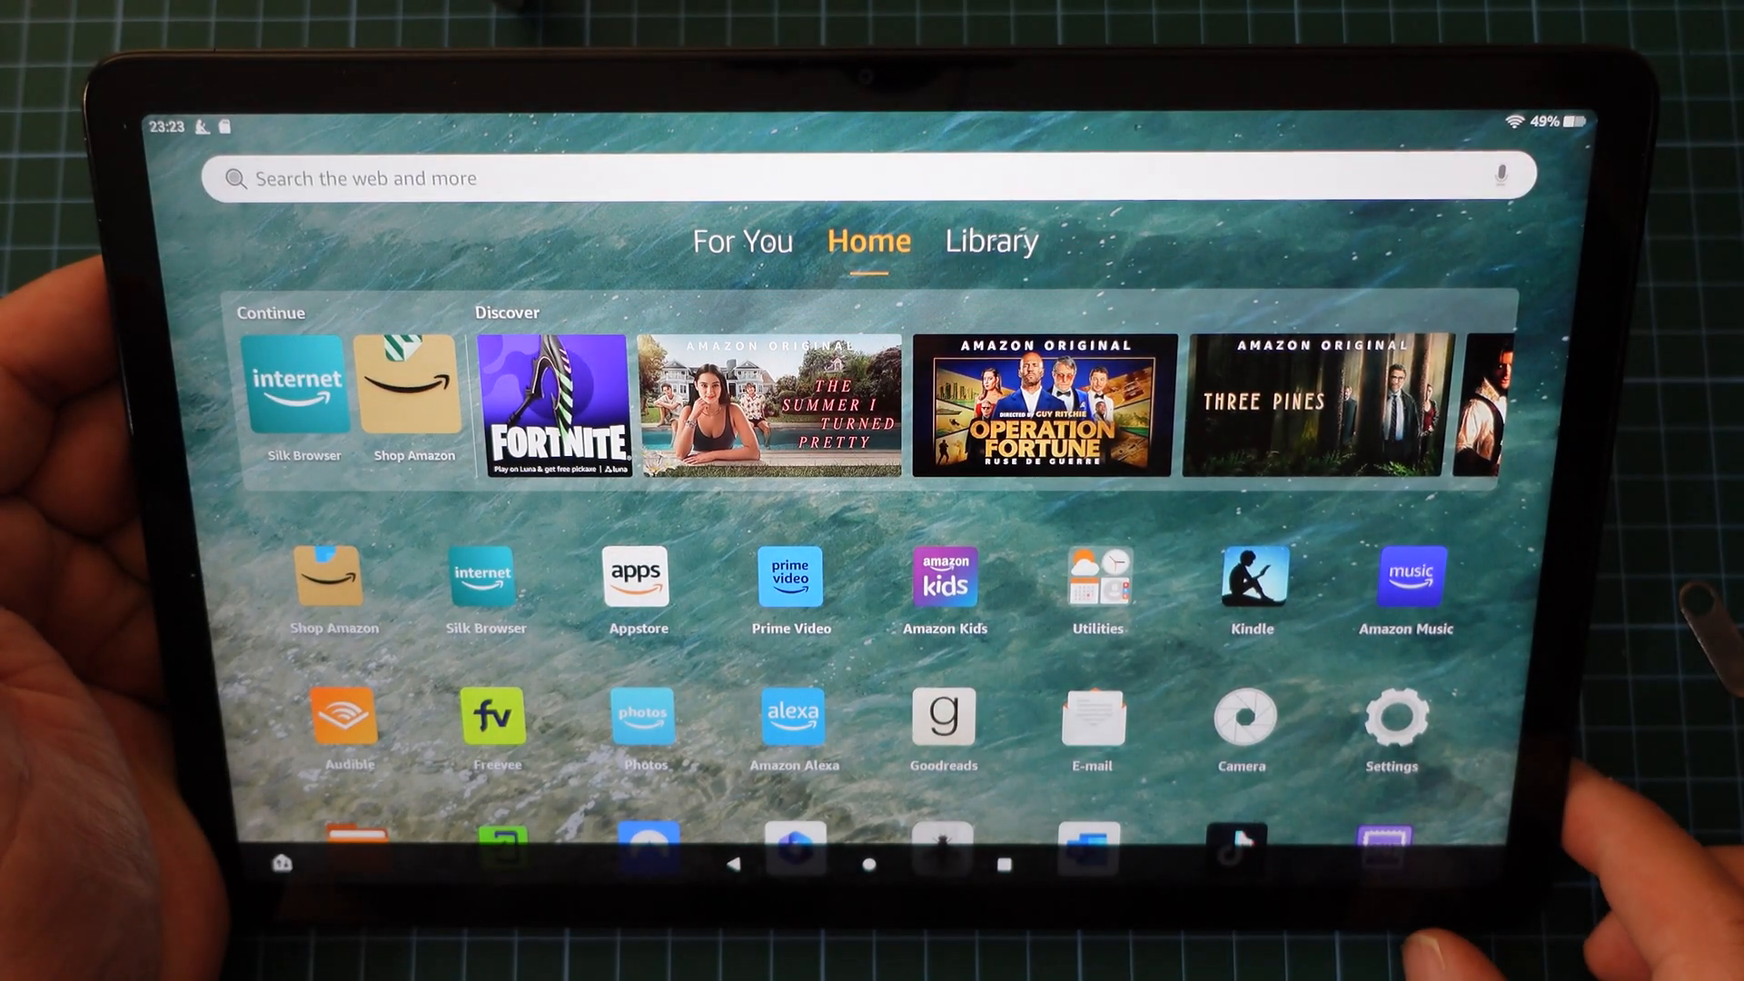
Step: In Settings > Storage, expand the SD card entry and switch on the SD download preferences
left_click(1395, 723)
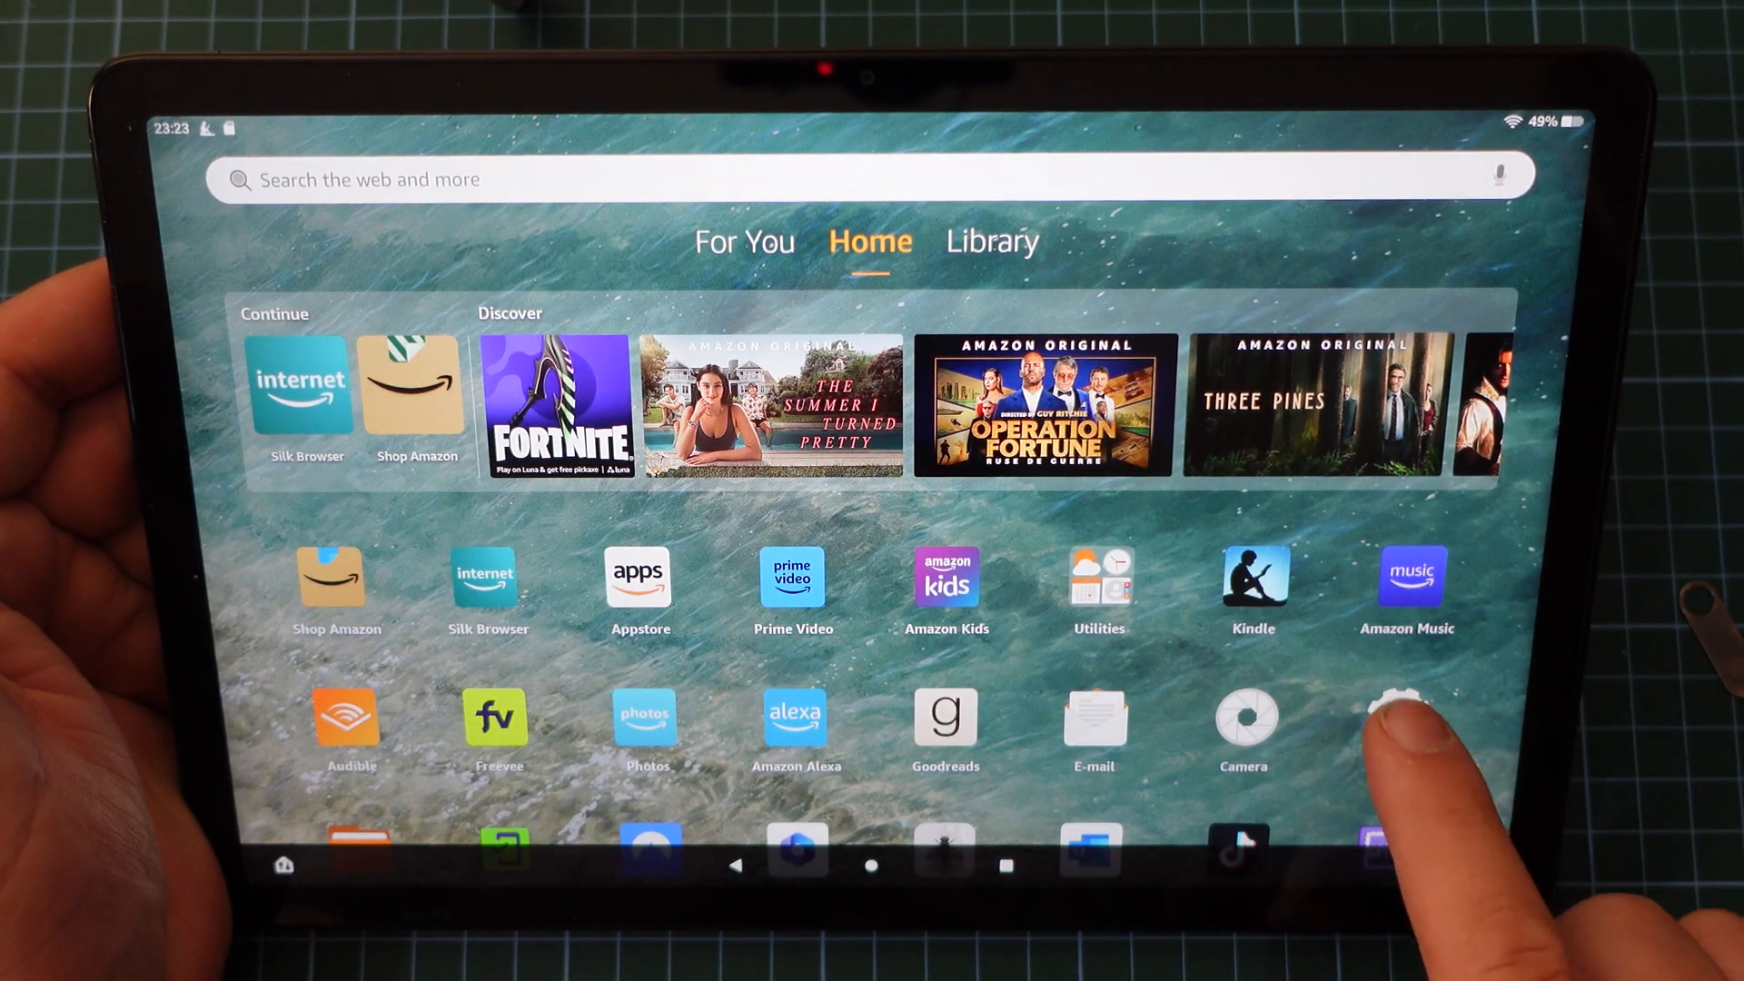
left_click(1390, 717)
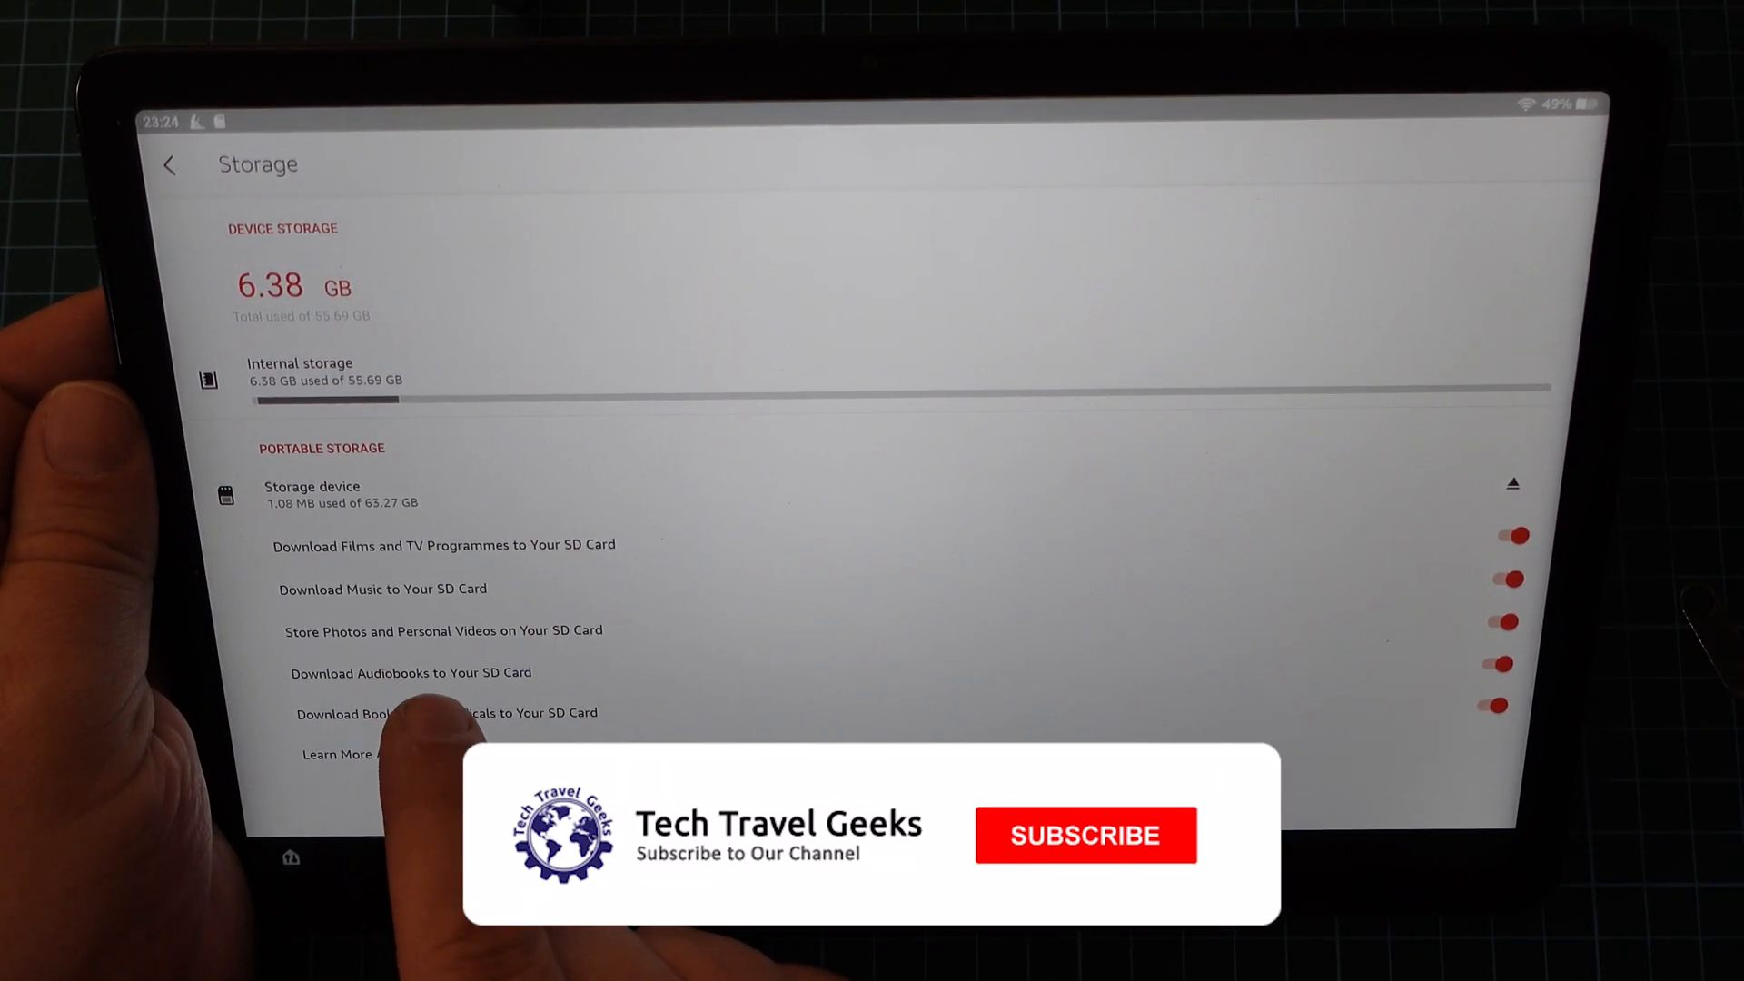
left_click(1084, 834)
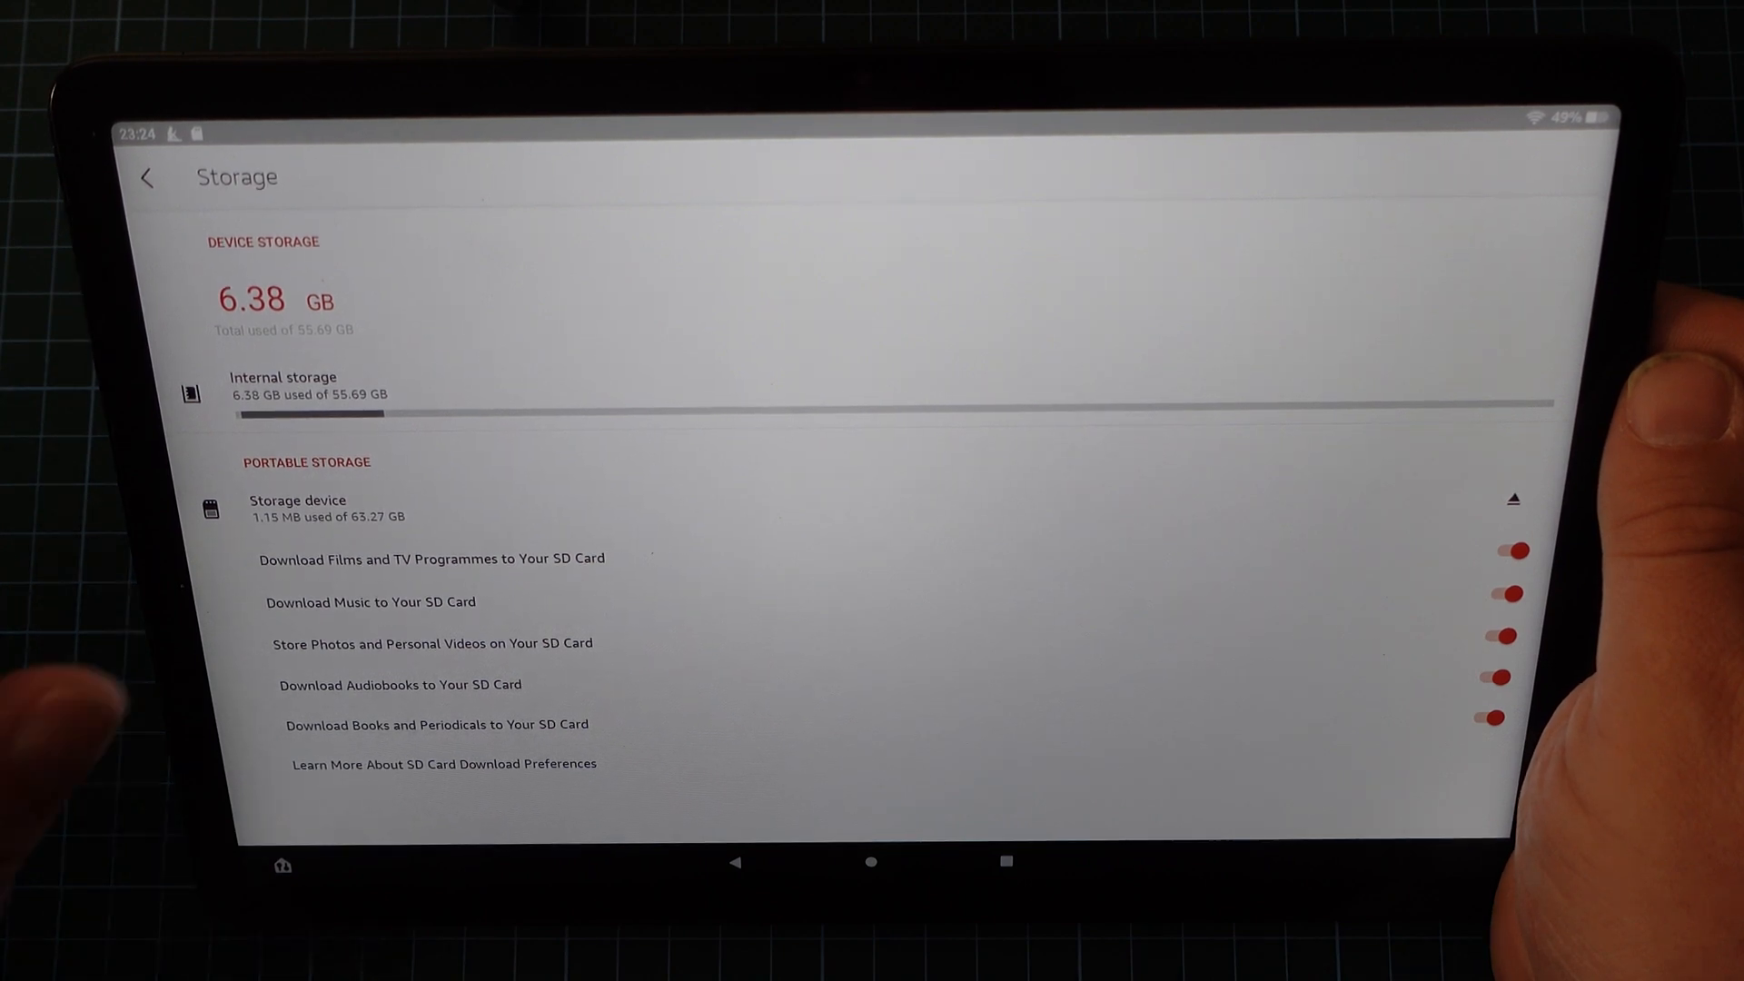
left_click(281, 865)
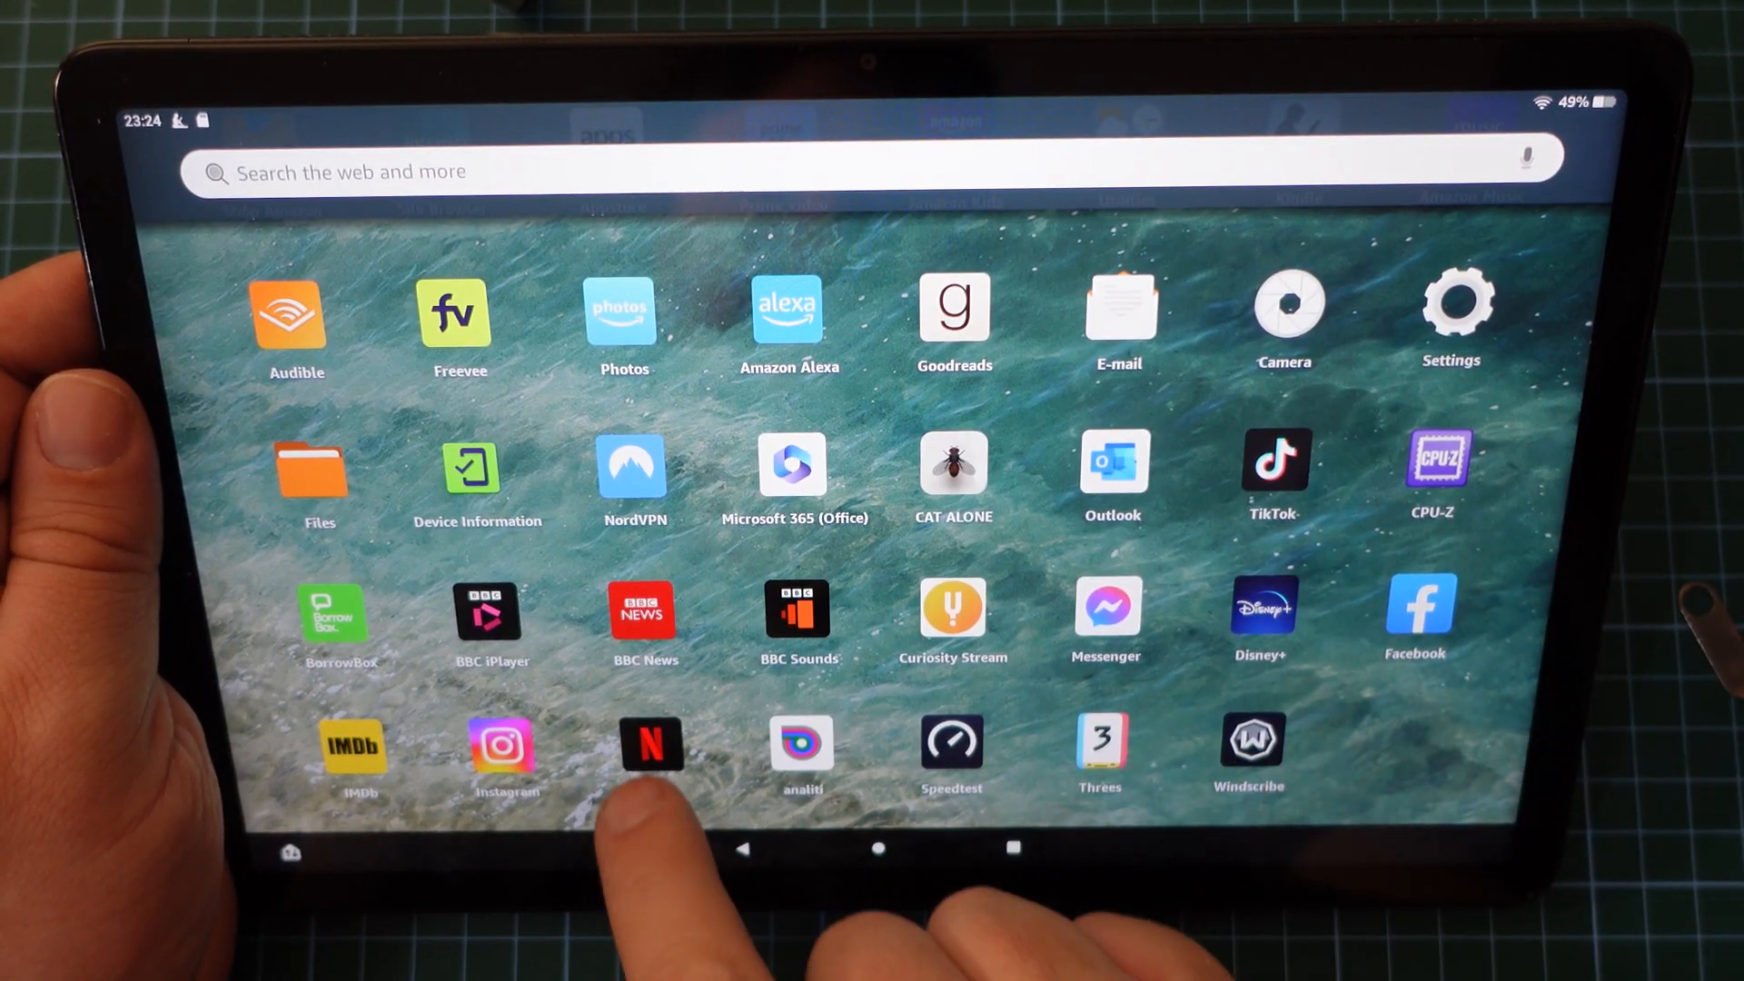
Step: Leave Storage settings and scroll down through the home screen's app grid
left_click(647, 743)
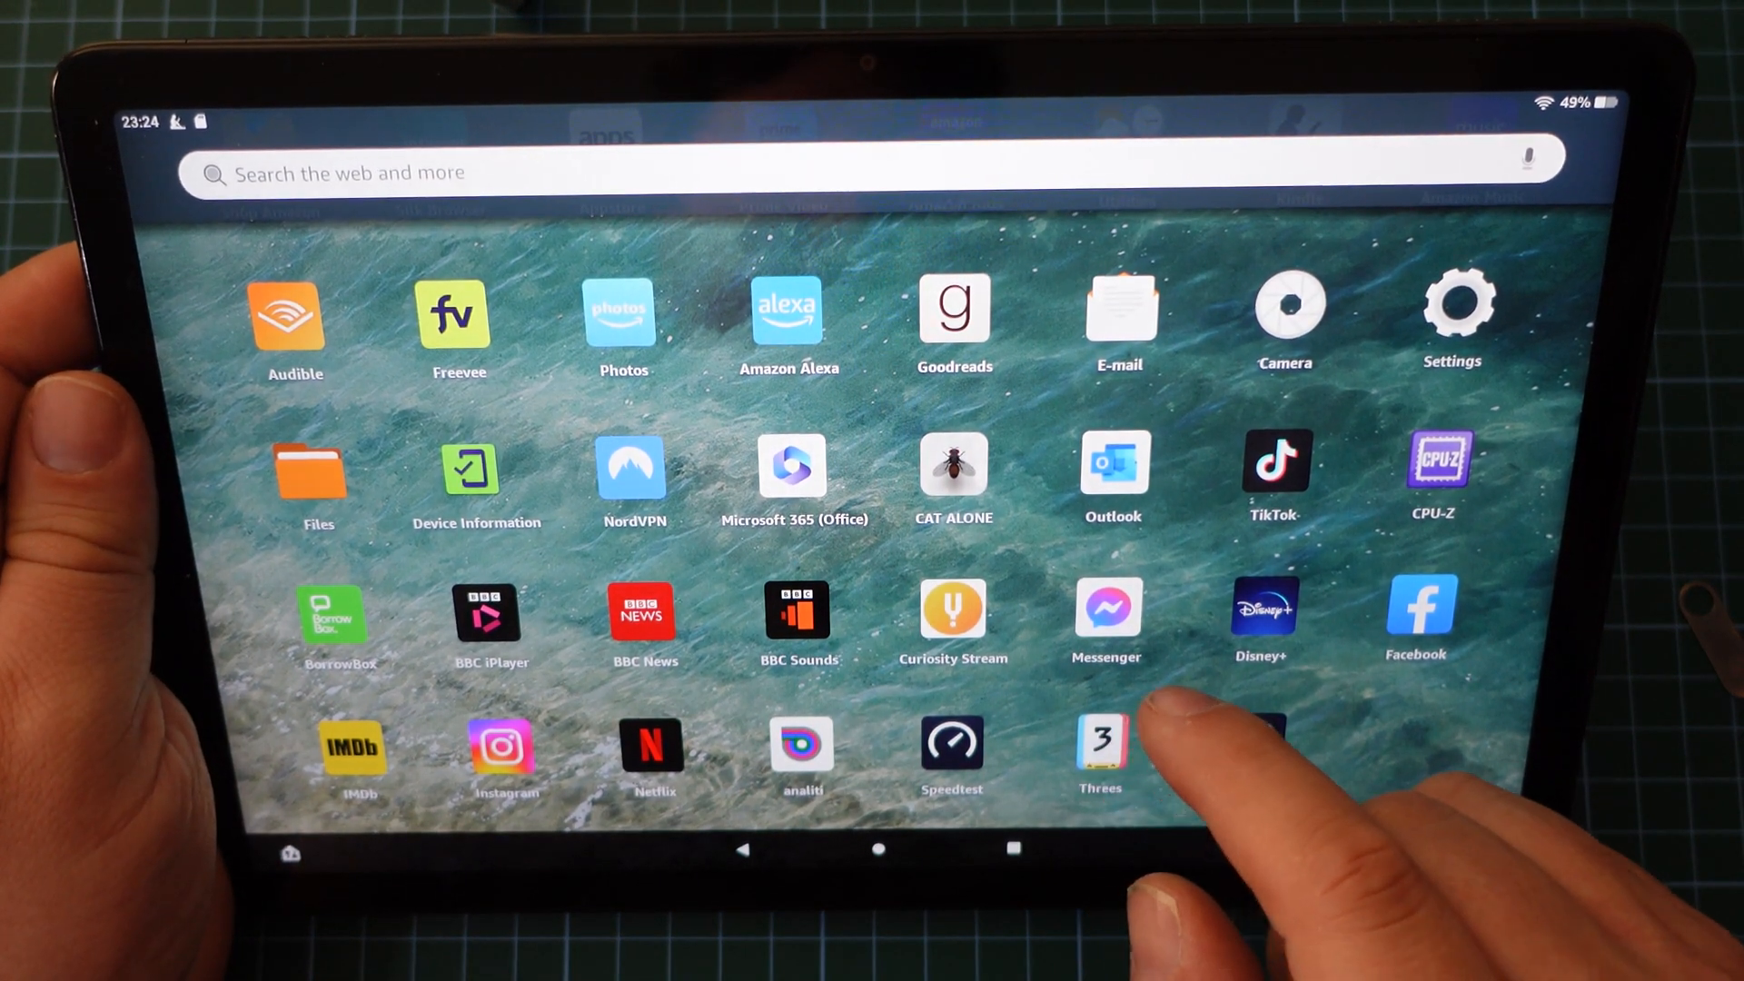
left_click(1250, 741)
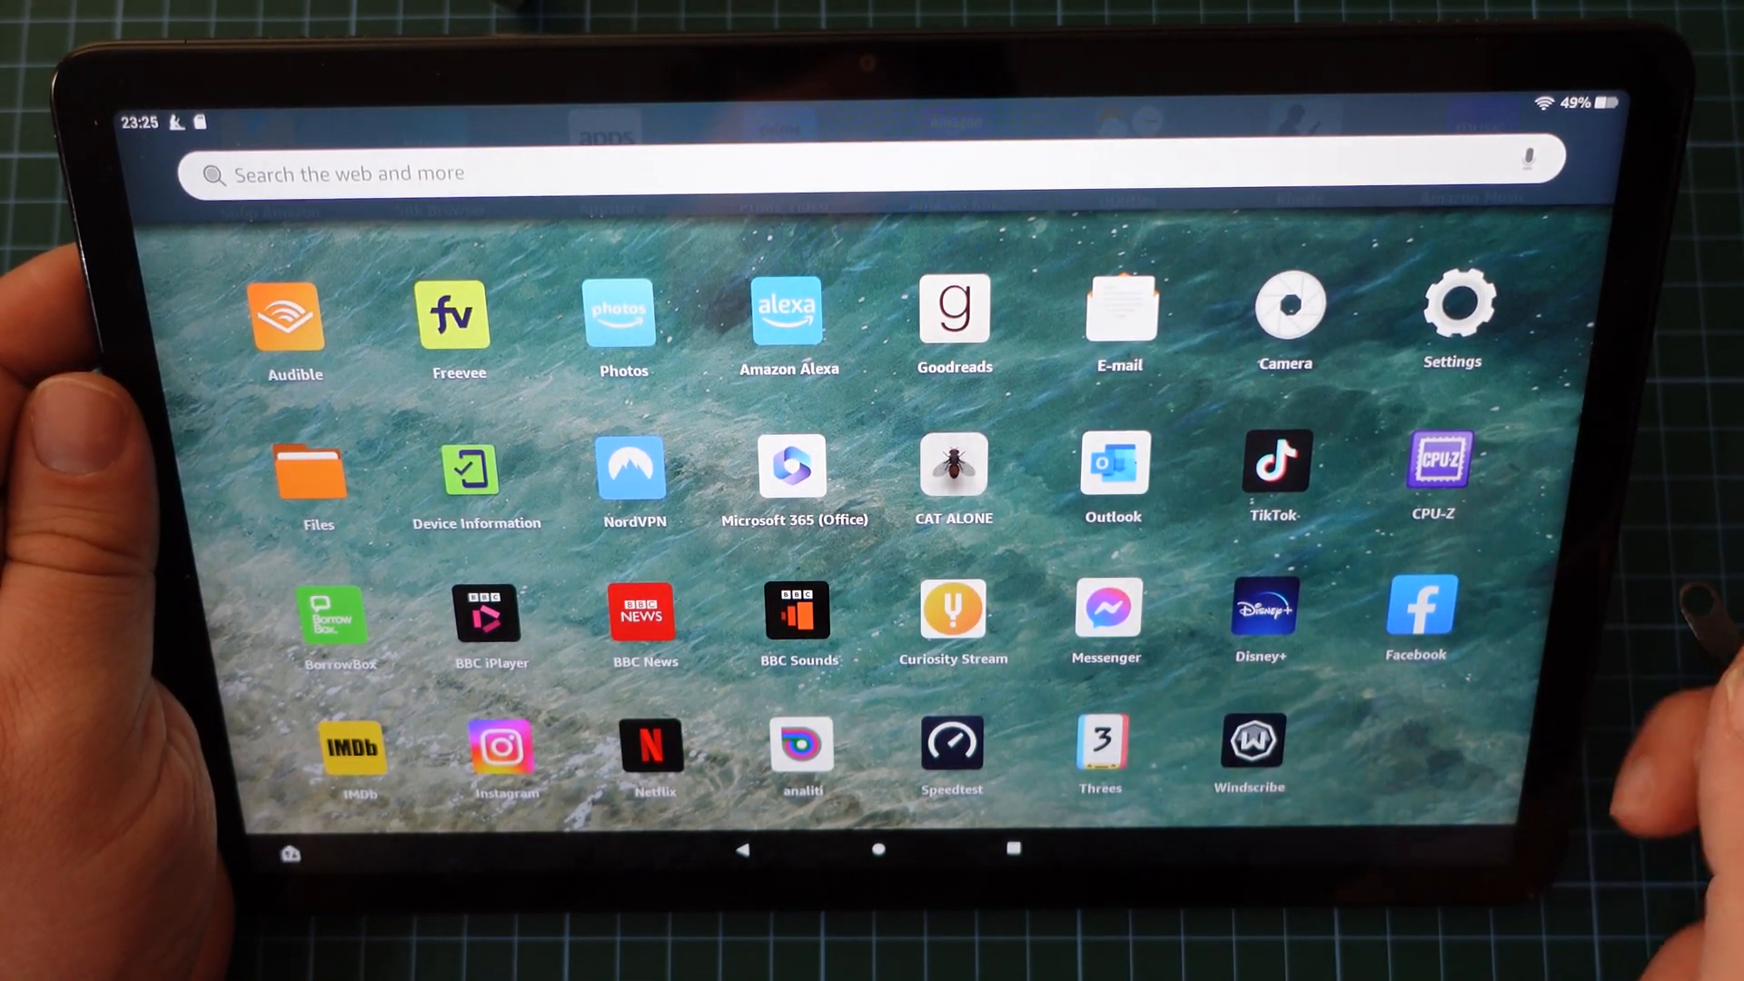